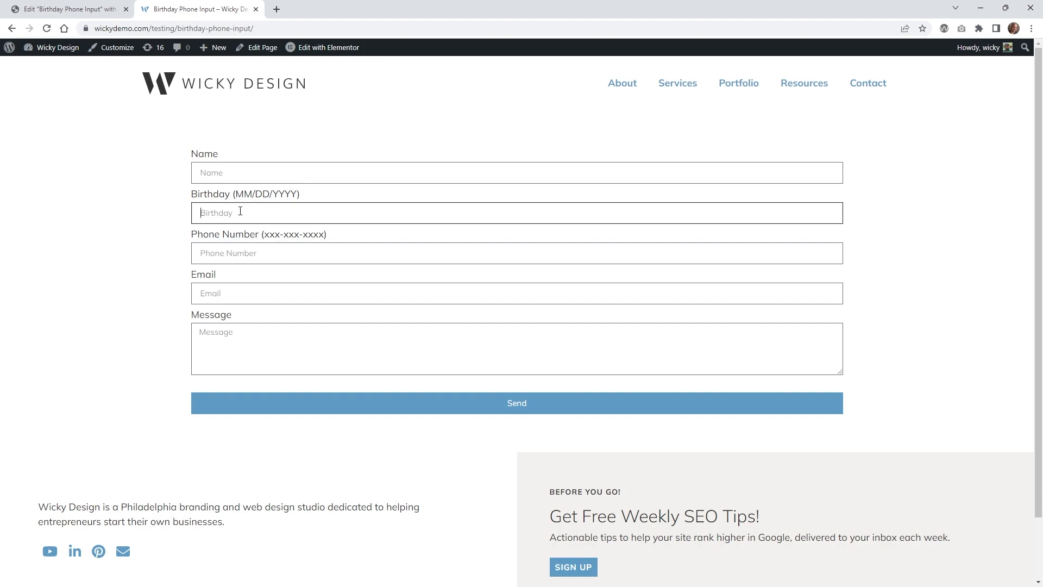
{"action": "mouse_move", "coordinate": [224, 207]}
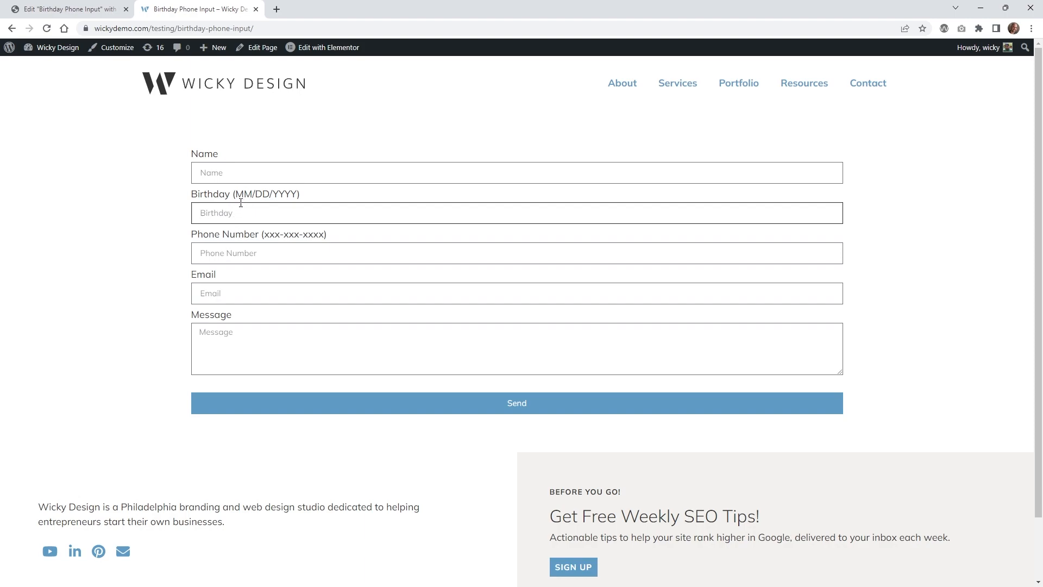
{"action": "mouse_move", "coordinate": [246, 194]}
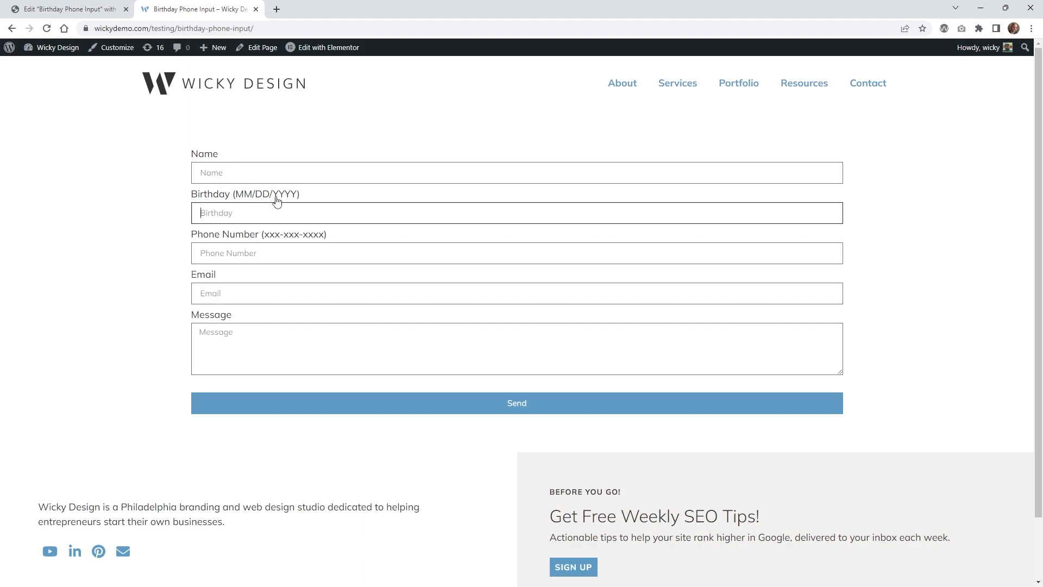
{"action": "mouse_move", "coordinate": [268, 241]}
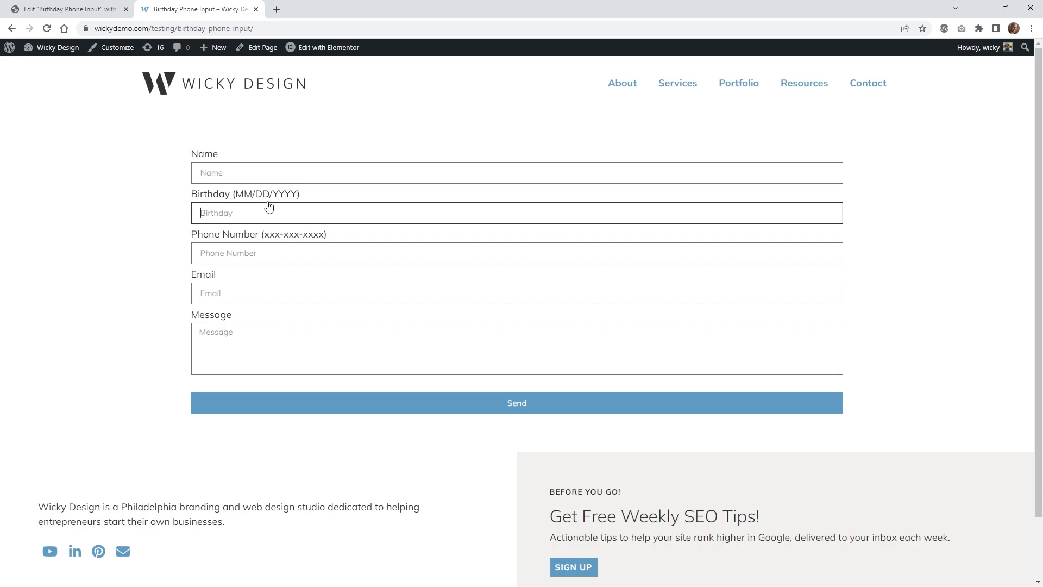
{"action": "type", "text": "06/06"}
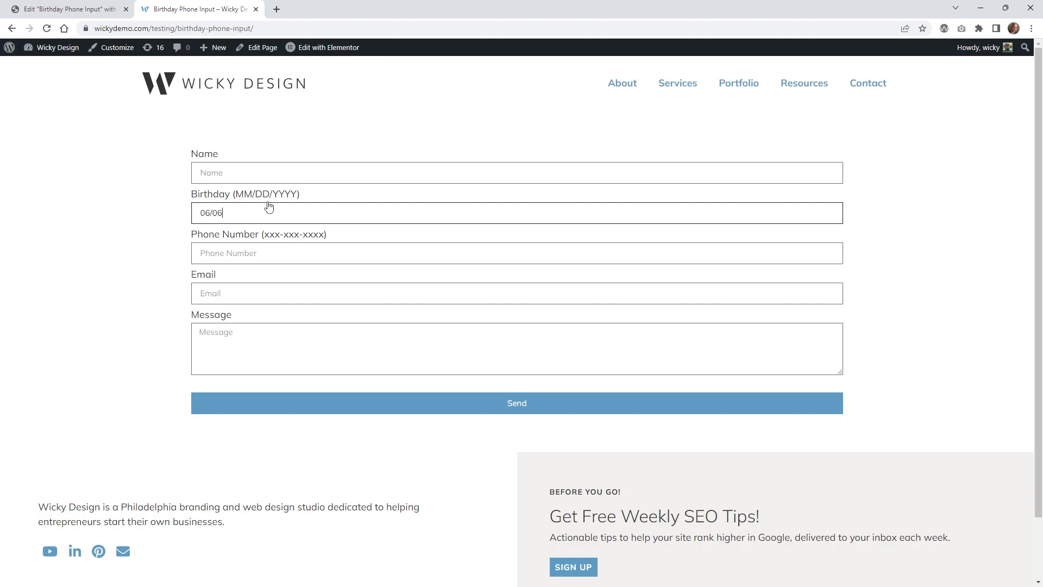
{"action": "type", "text": "1981"}
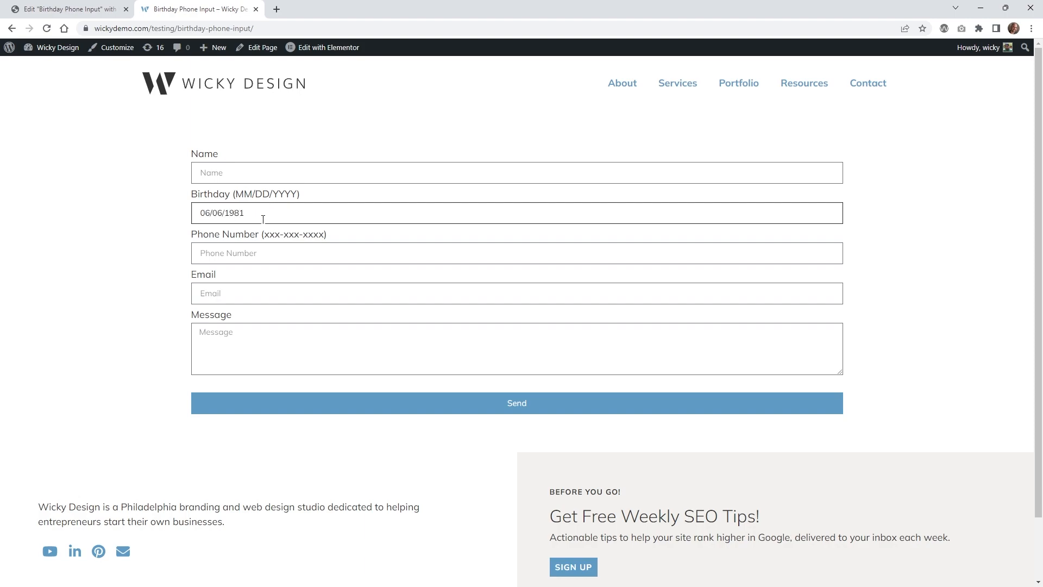
{"action": "type", "text": "123"}
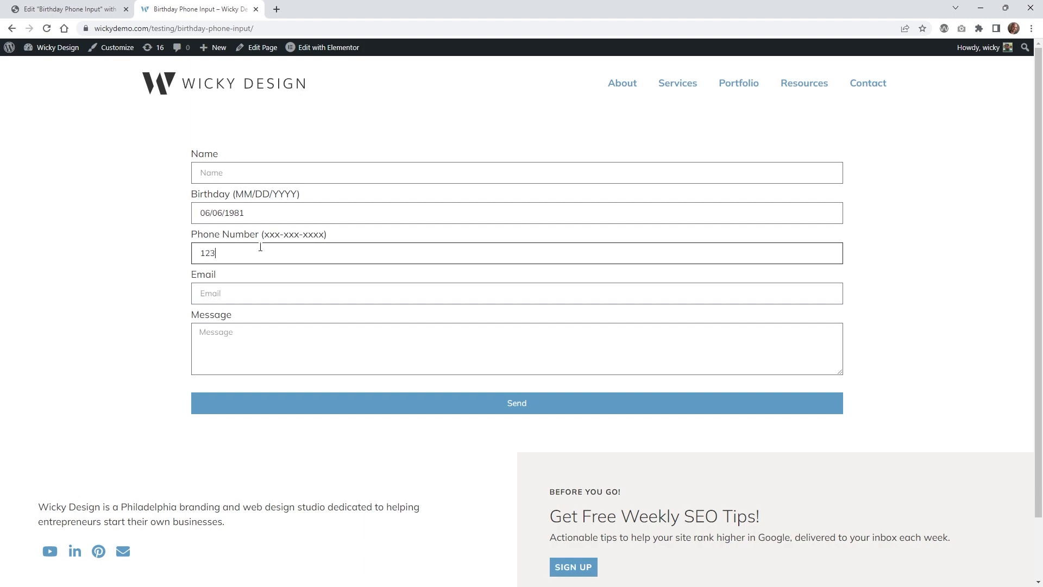
{"action": "type", "text": "-162-1825"}
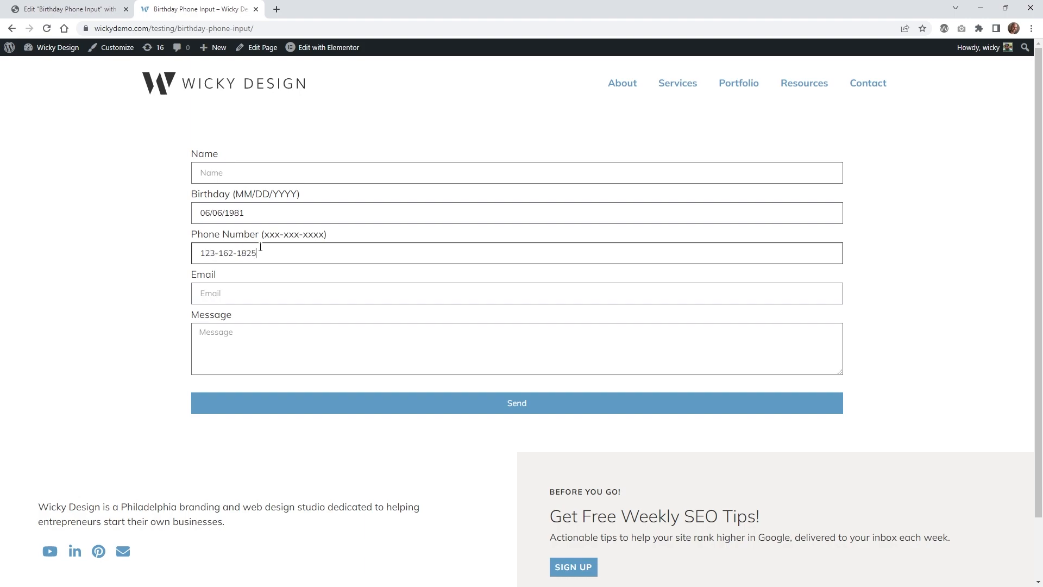
{"action": "left_click", "coordinate": [515, 402]}
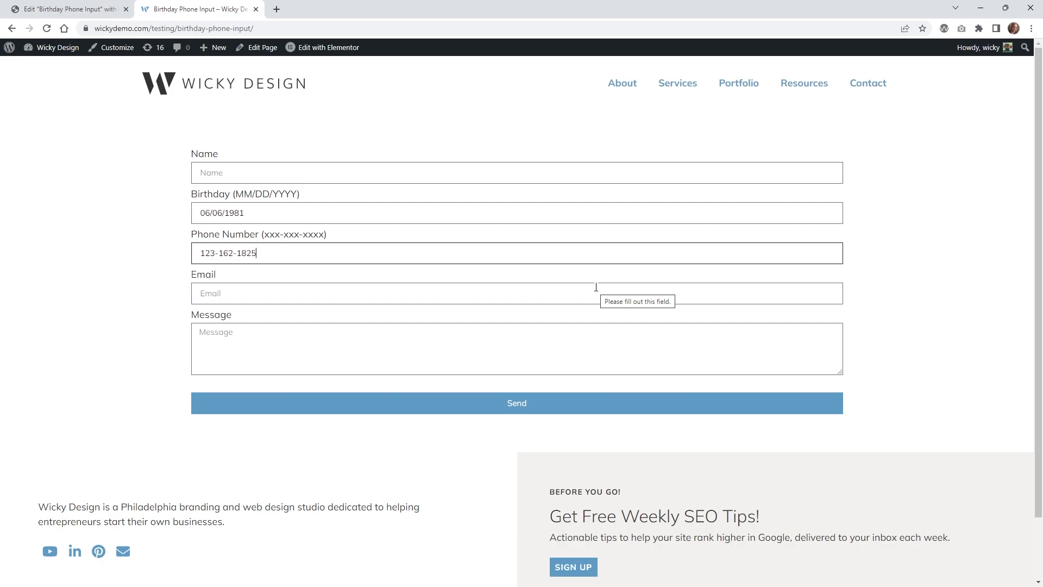
{"action": "mouse_move", "coordinate": [238, 229]}
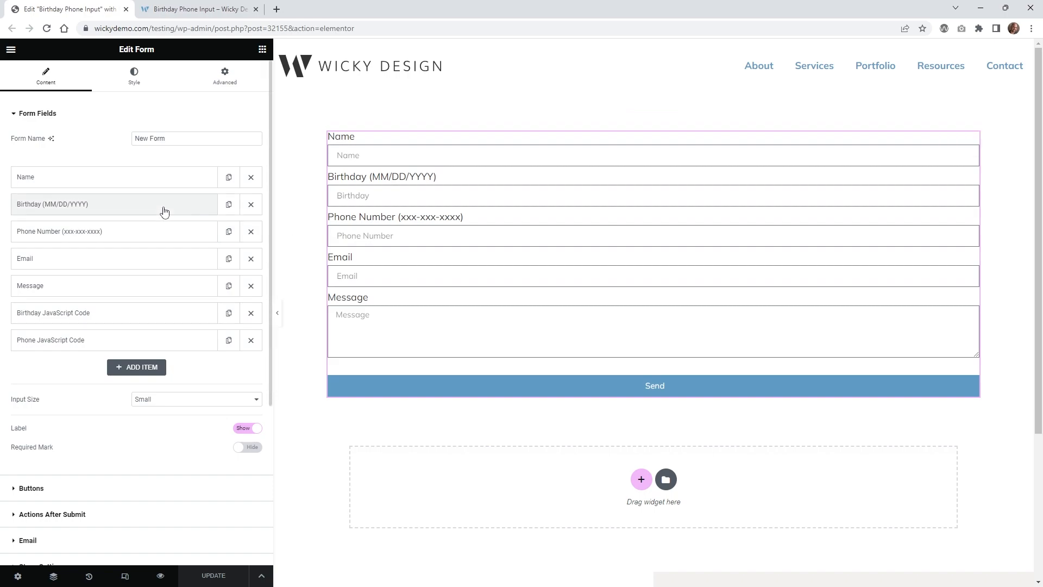
- Inspect the Birthday (MM/DD/YYYY) field's label and its Advanced ID 'birthday'
{"action": "left_click", "coordinate": [87, 204]}
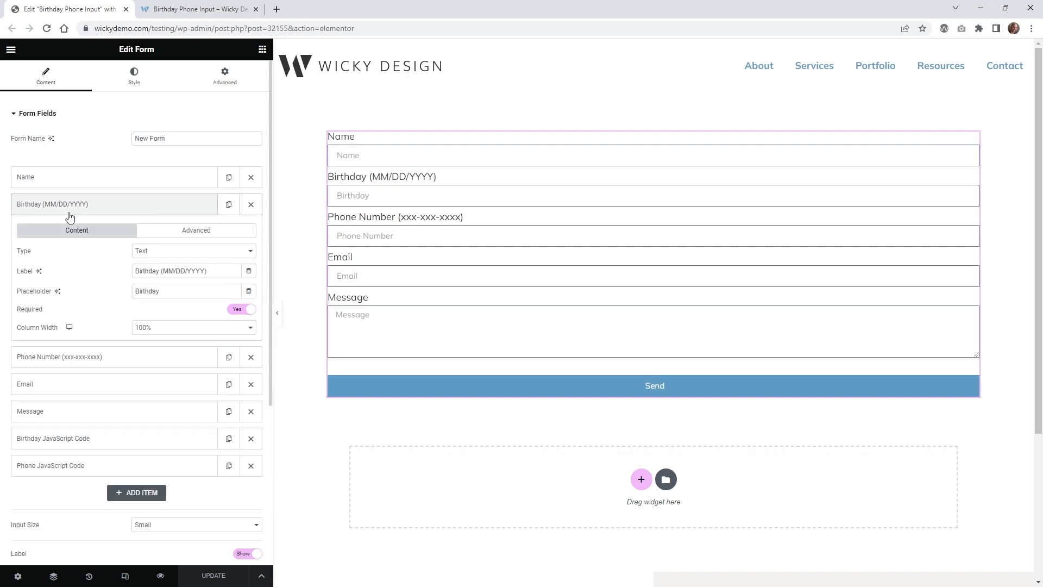
{"action": "mouse_move", "coordinate": [162, 259]}
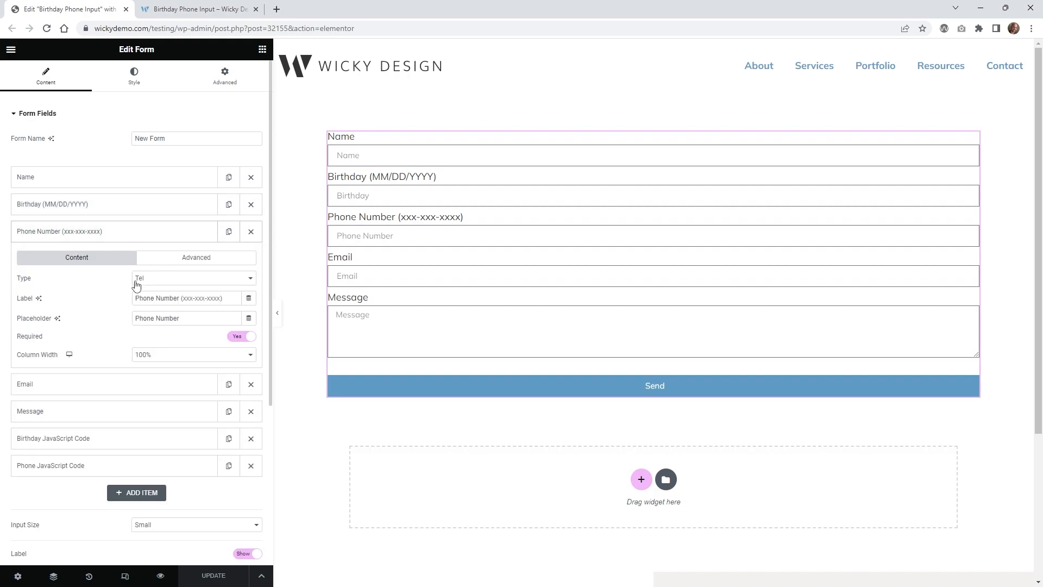
{"action": "mouse_move", "coordinate": [111, 229]}
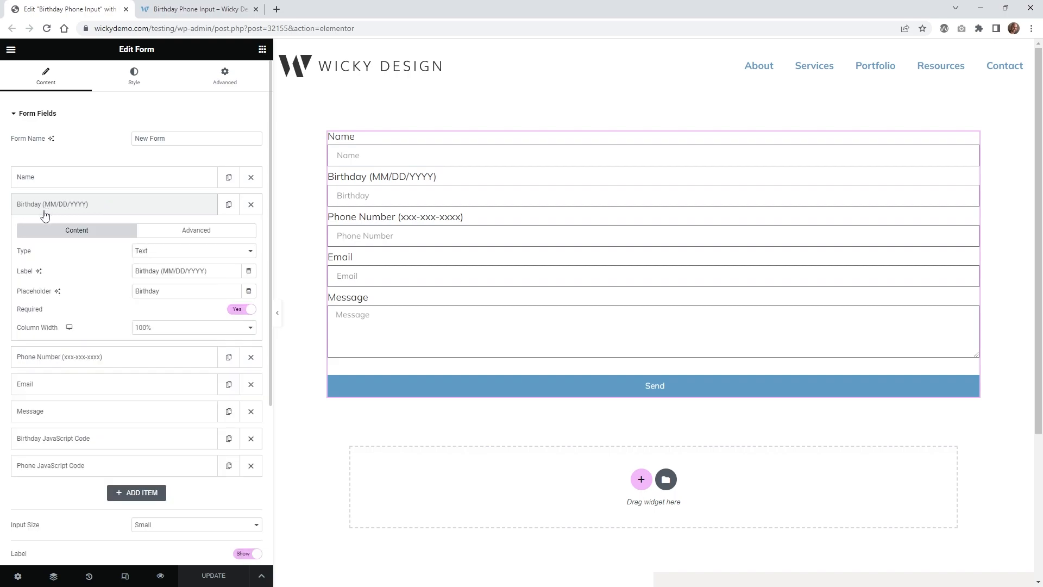
{"action": "mouse_move", "coordinate": [155, 257]}
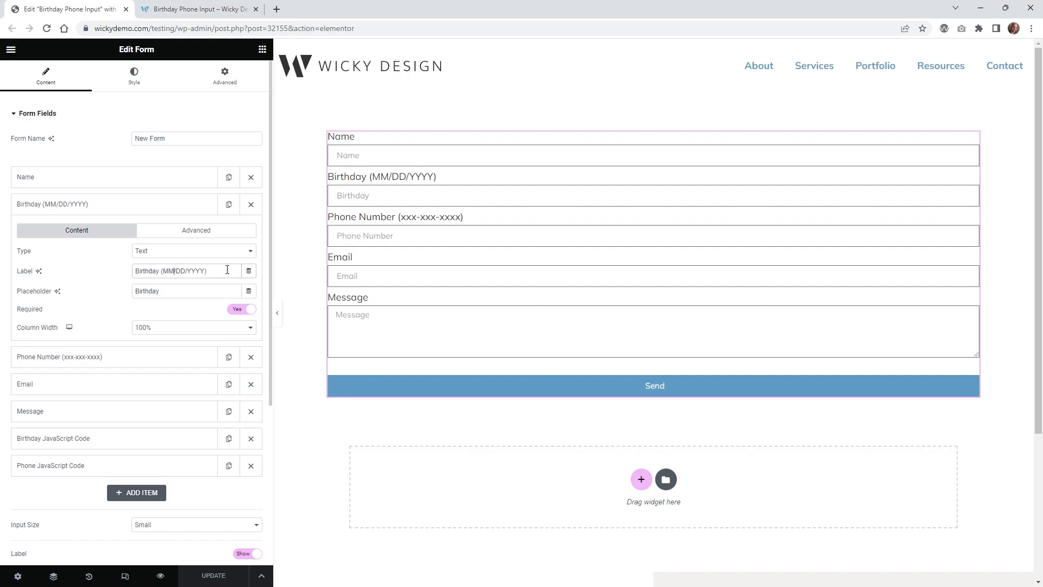
{"action": "triple_click", "coordinate": [189, 271]}
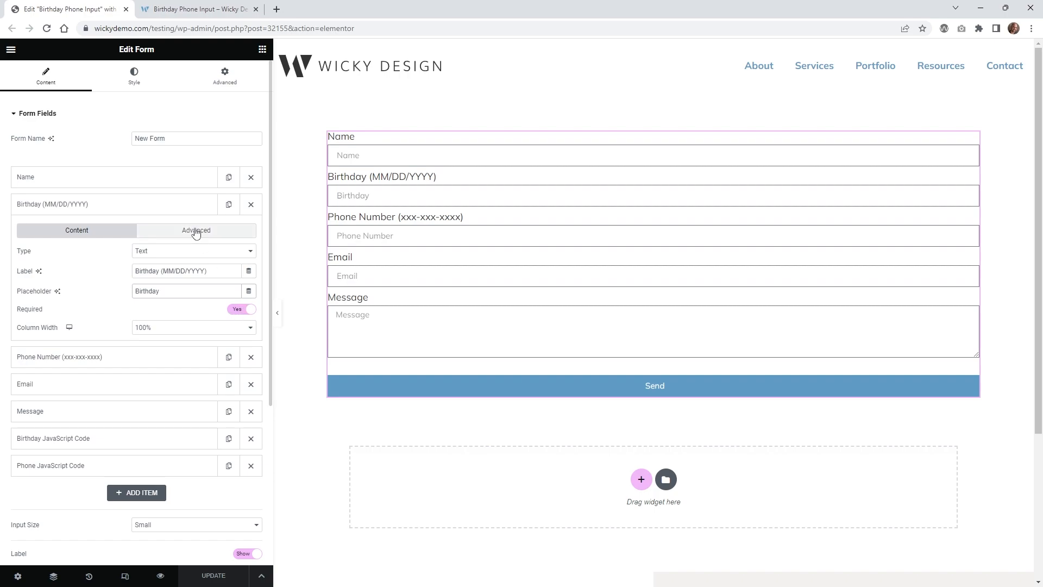
{"action": "left_click", "coordinate": [195, 230]}
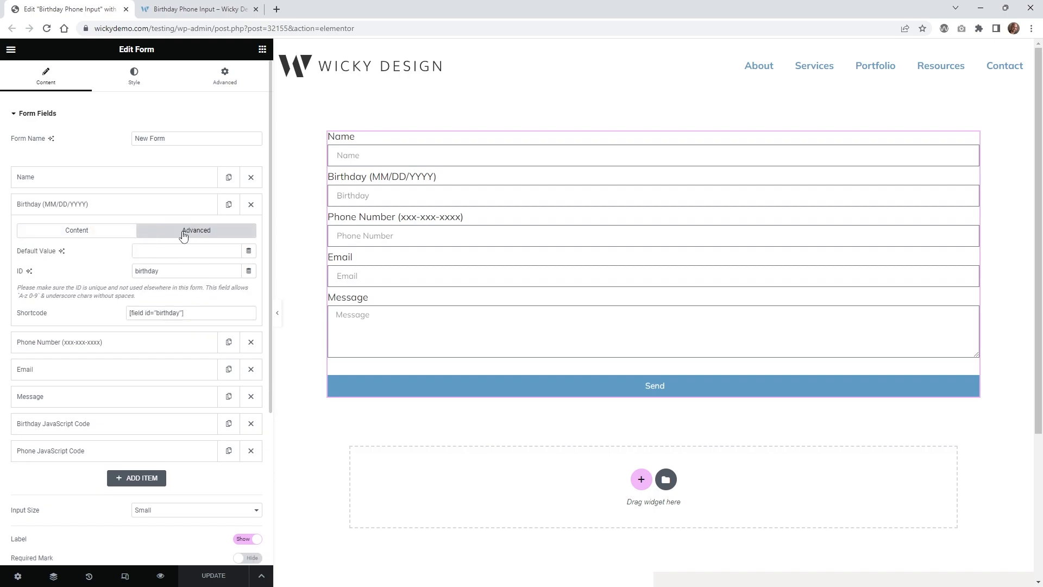
{"action": "mouse_move", "coordinate": [72, 277]}
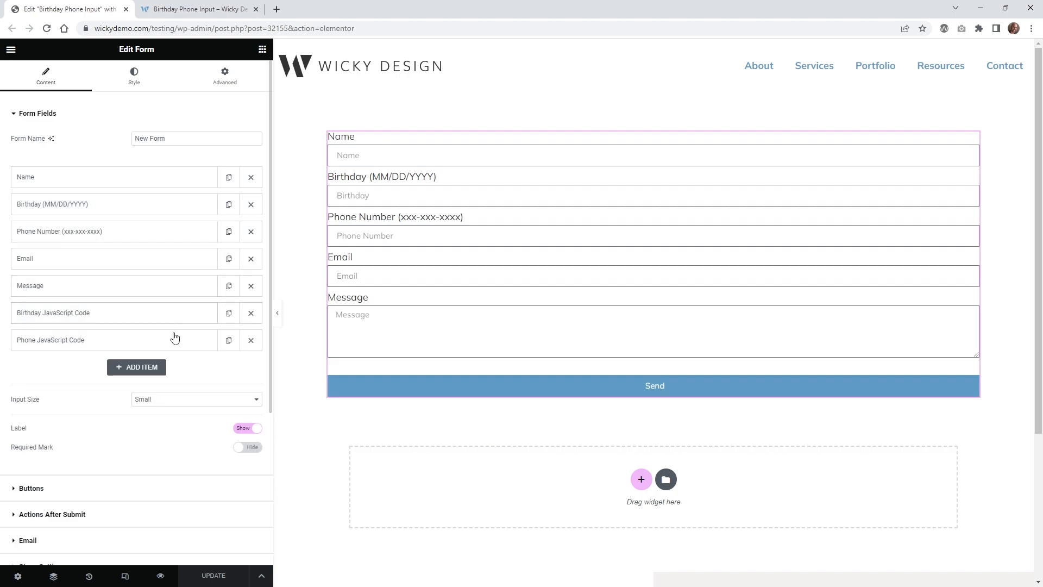
{"action": "mouse_move", "coordinate": [137, 366]}
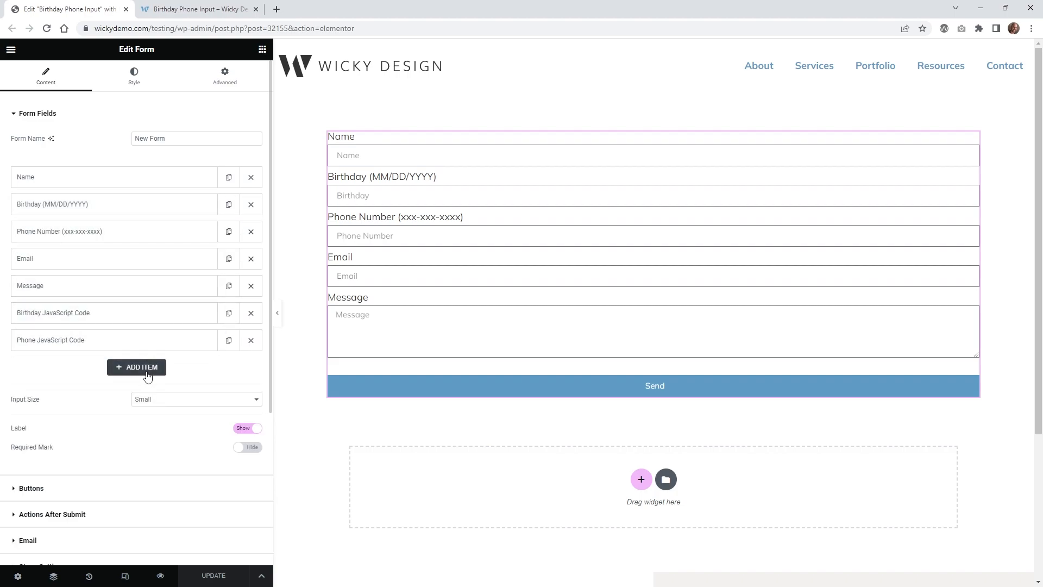
{"action": "mouse_move", "coordinate": [150, 313]}
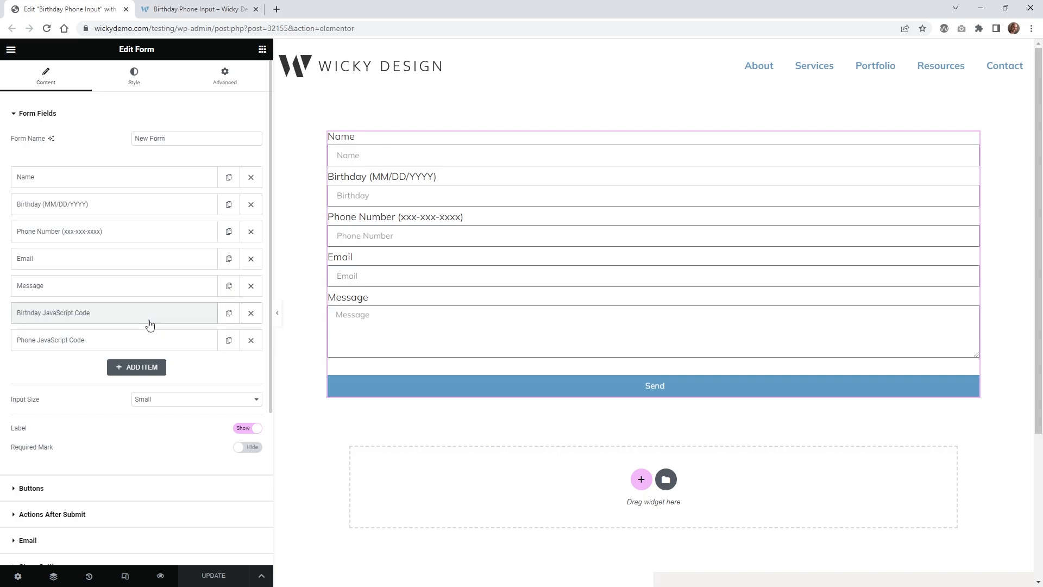
{"action": "left_click", "coordinate": [193, 359]}
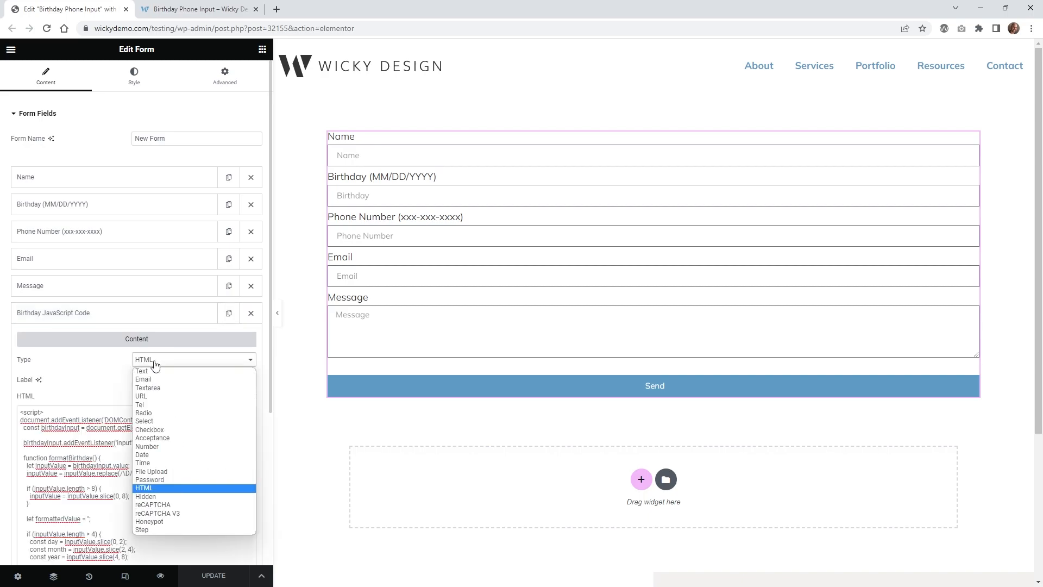
{"action": "mouse_move", "coordinate": [98, 365]}
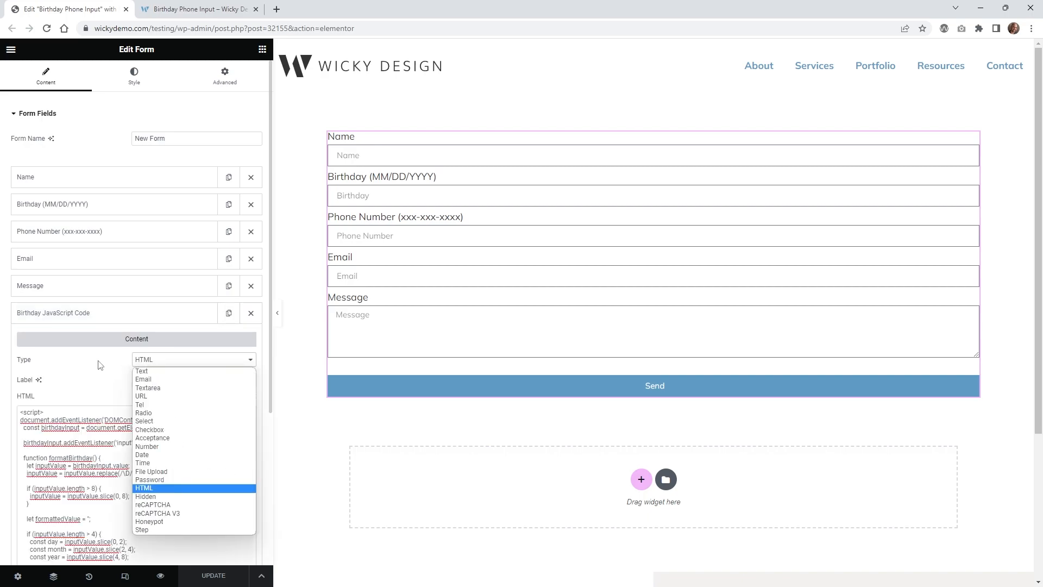
{"action": "left_click", "coordinate": [143, 488]}
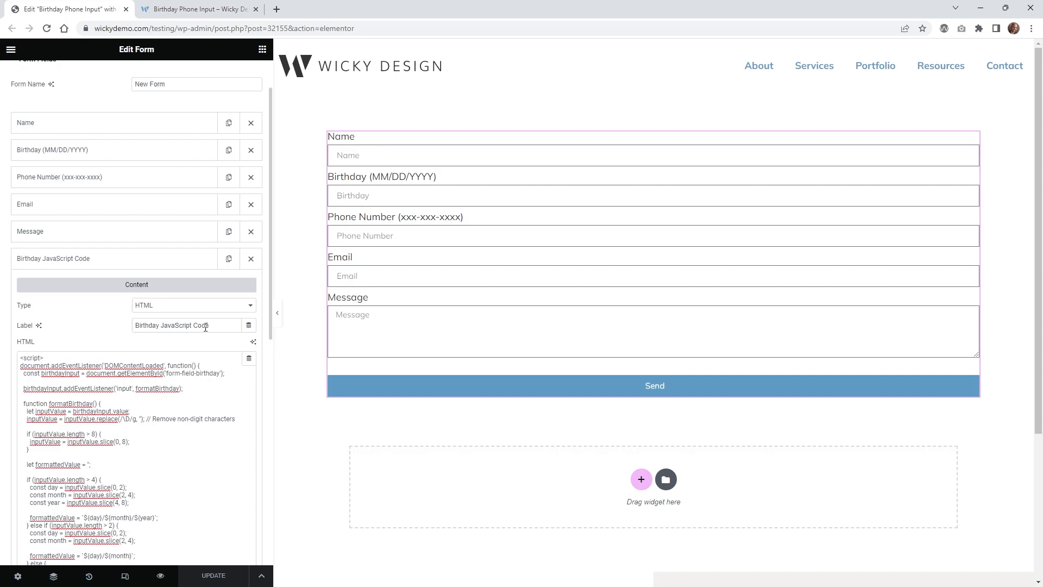
{"action": "mouse_move", "coordinate": [104, 433]}
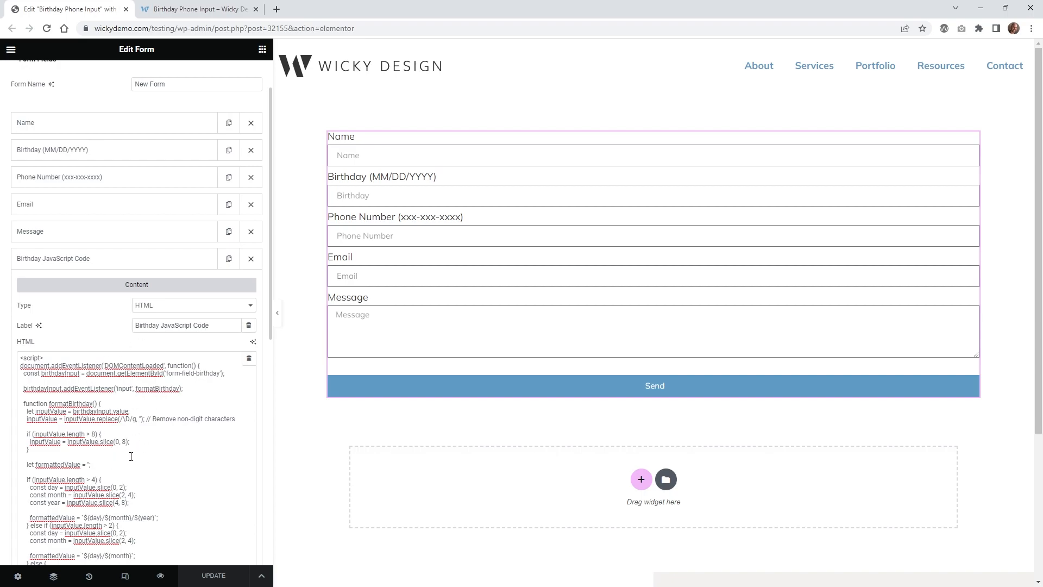
{"action": "scroll", "scroll_direction": "down", "scroll_amount": 3}
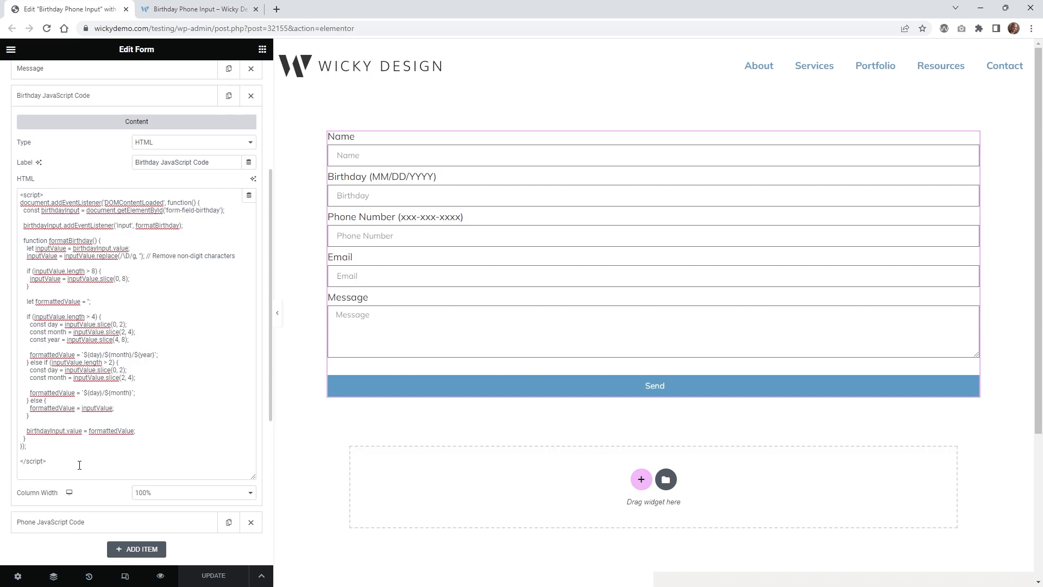
{"action": "mouse_move", "coordinate": [139, 328]}
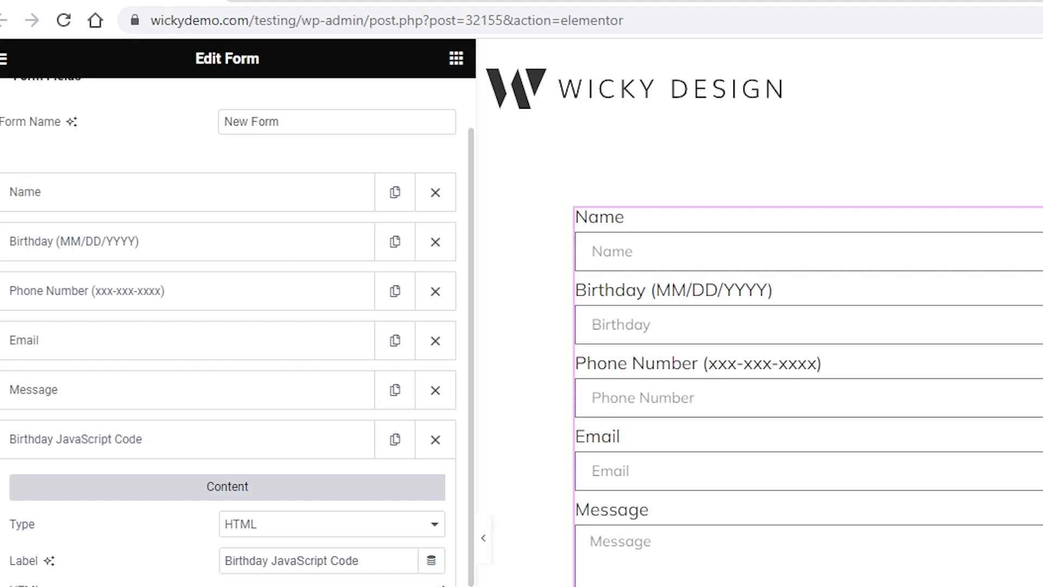
{"action": "scroll", "scroll_direction": "down", "scroll_amount": 3}
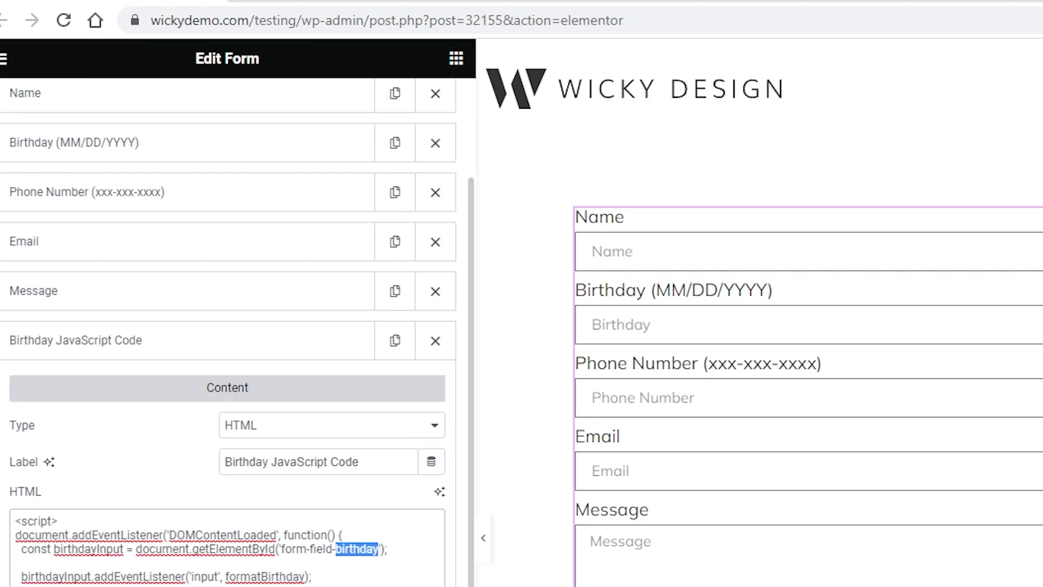
{"action": "scroll", "scroll_direction": "down", "scroll_amount": 3}
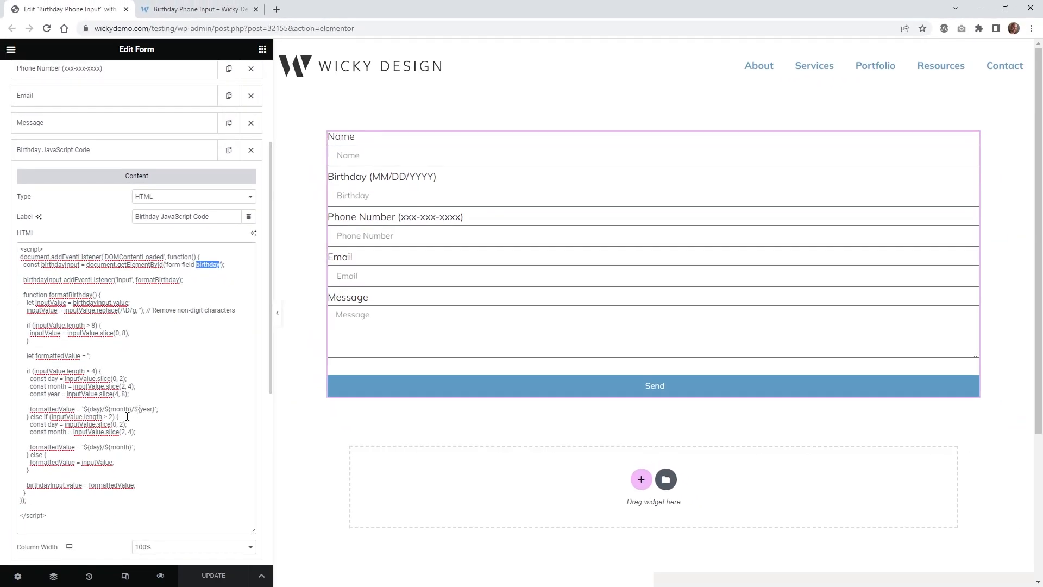
{"action": "scroll", "scroll_direction": "up", "scroll_amount": 3}
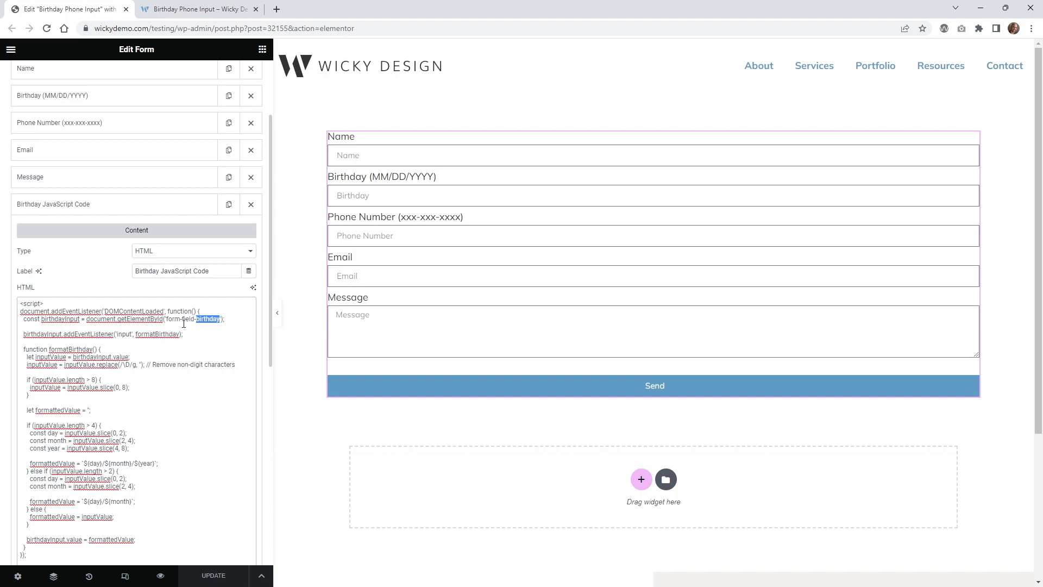
{"action": "mouse_move", "coordinate": [114, 217]}
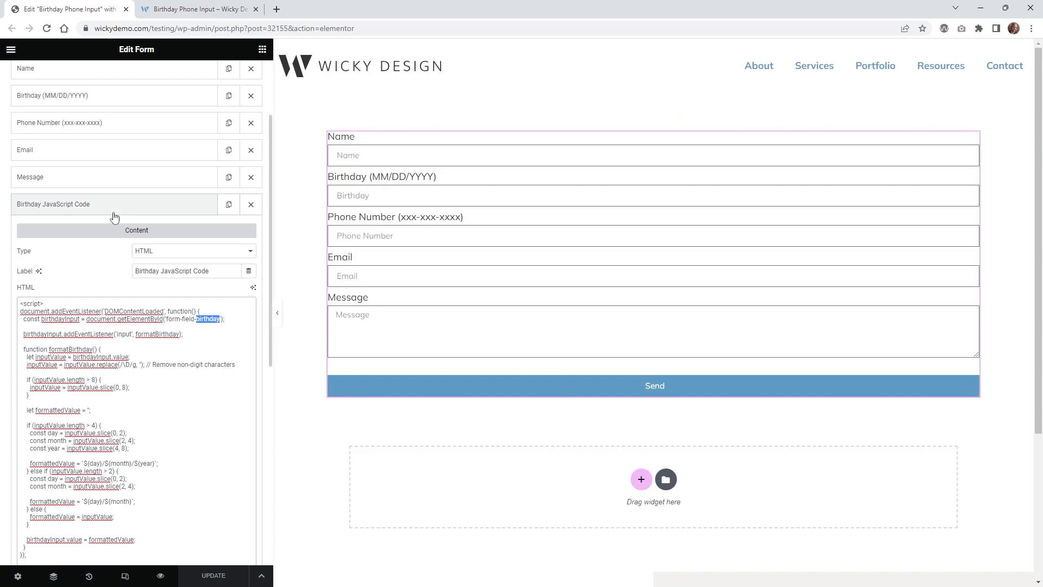
- Check the Phone Number field's Advanced settings showing ID 'phone'
{"action": "left_click", "coordinate": [113, 204]}
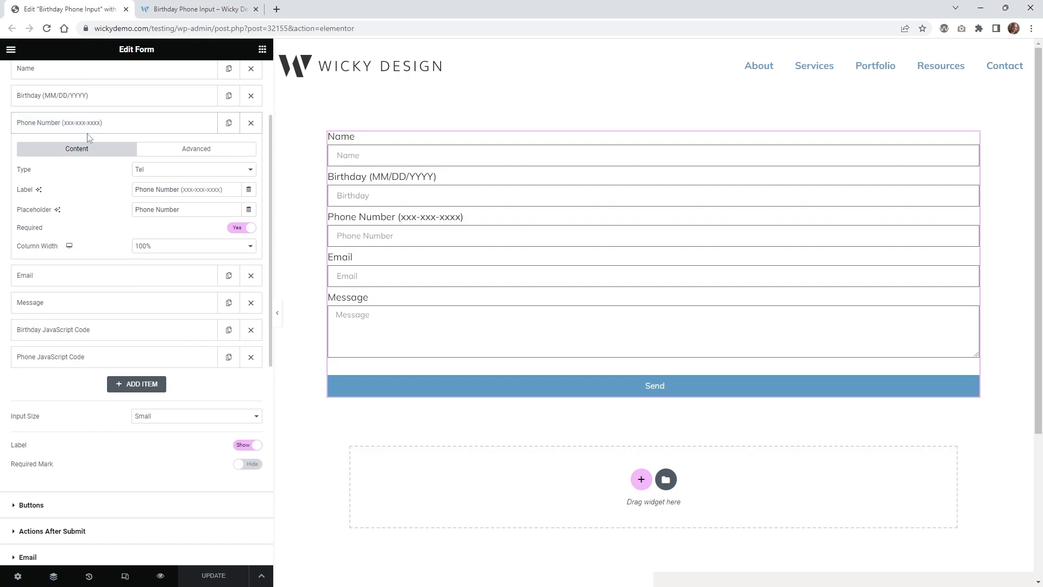
{"action": "mouse_move", "coordinate": [159, 171]}
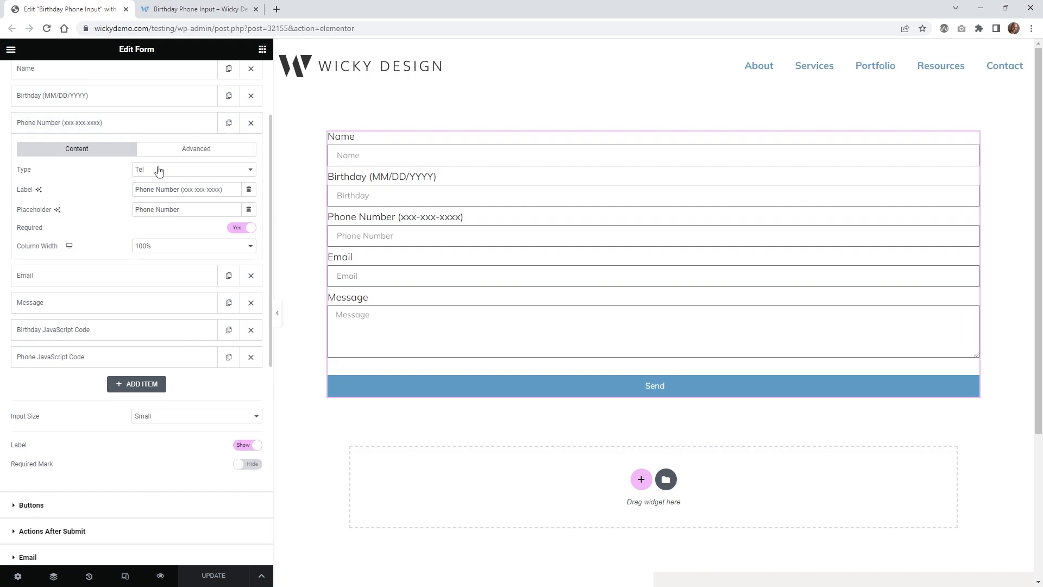
{"action": "left_click", "coordinate": [195, 148]}
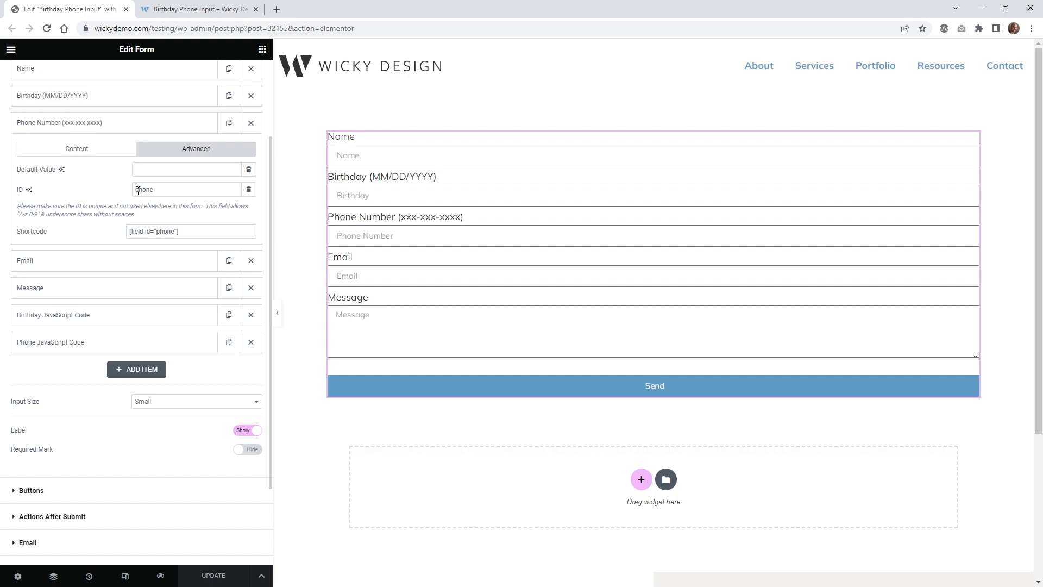
{"action": "double_click", "coordinate": [145, 189]}
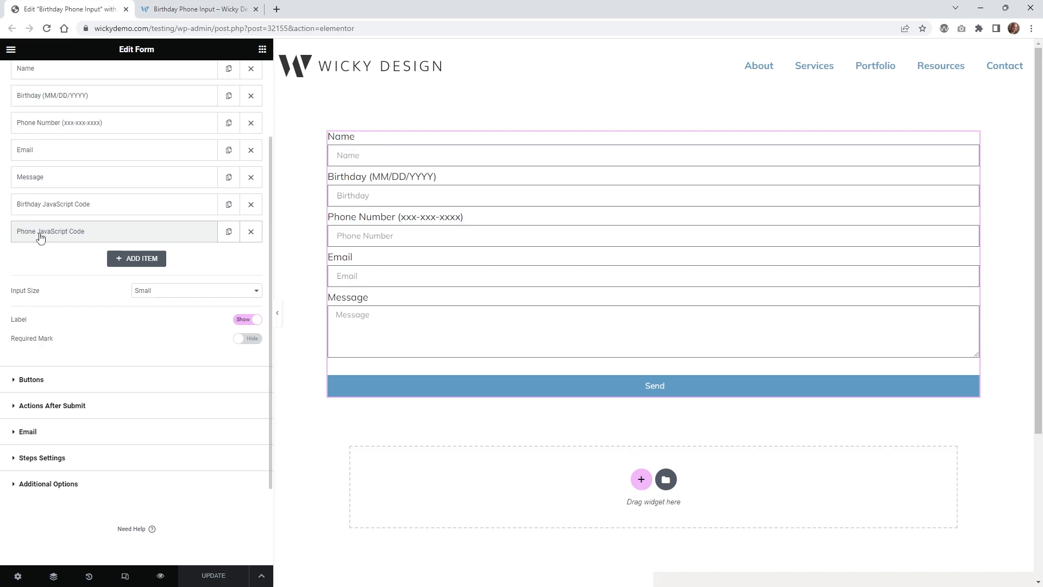
- View the Phone JavaScript Code item's script targeting form-field-phone, then go to the live page
{"action": "left_click", "coordinate": [50, 230]}
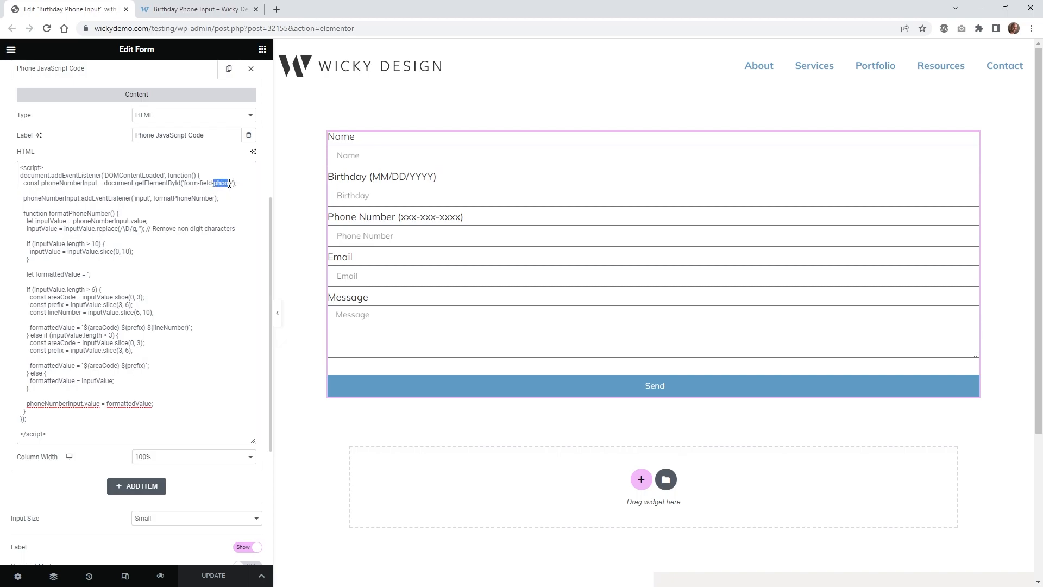
{"action": "scroll", "scroll_direction": "down", "scroll_amount": 3}
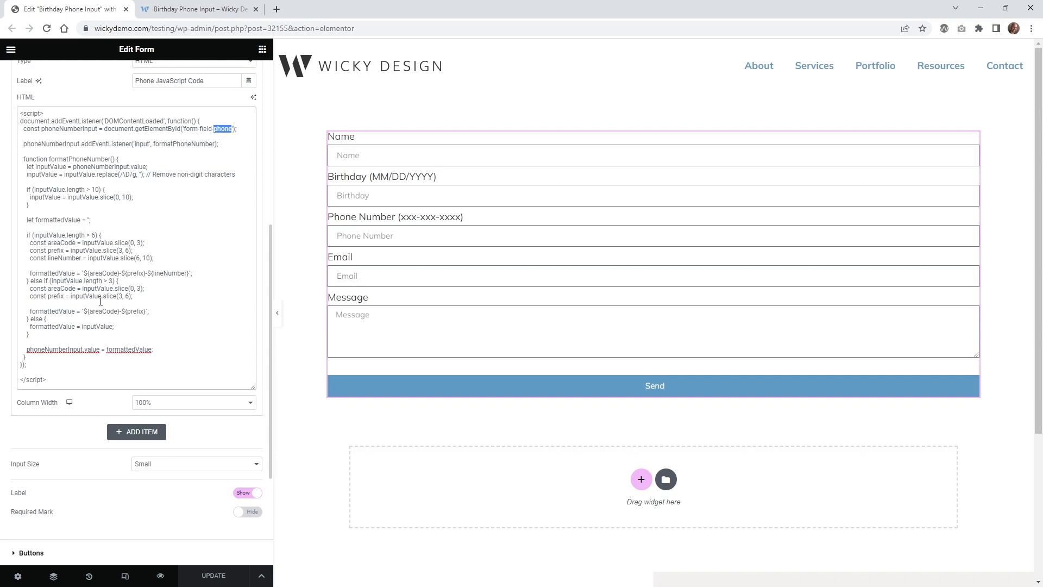
{"action": "left_click", "coordinate": [198, 9]}
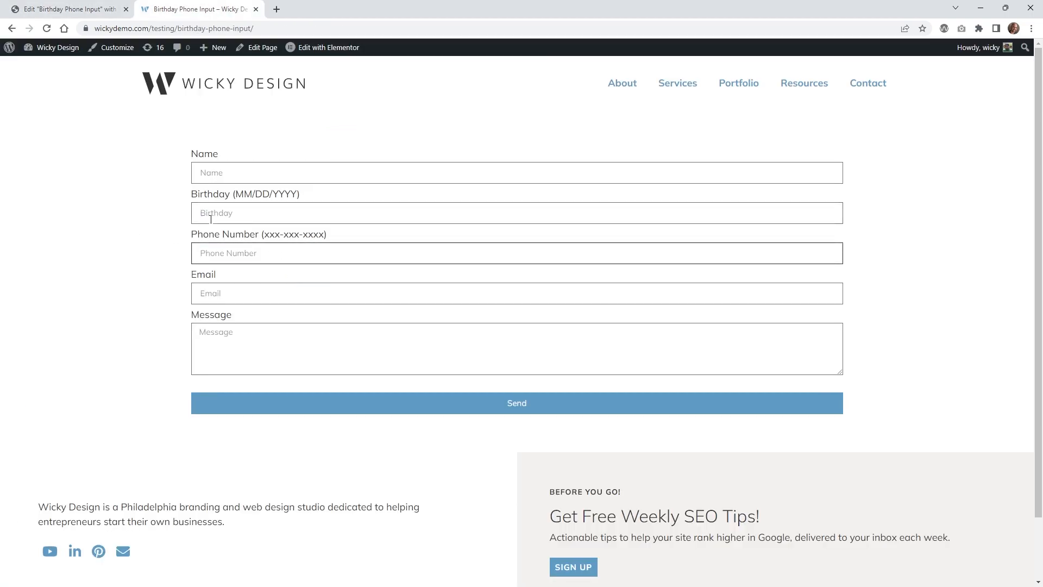
{"action": "type", "text": "05"}
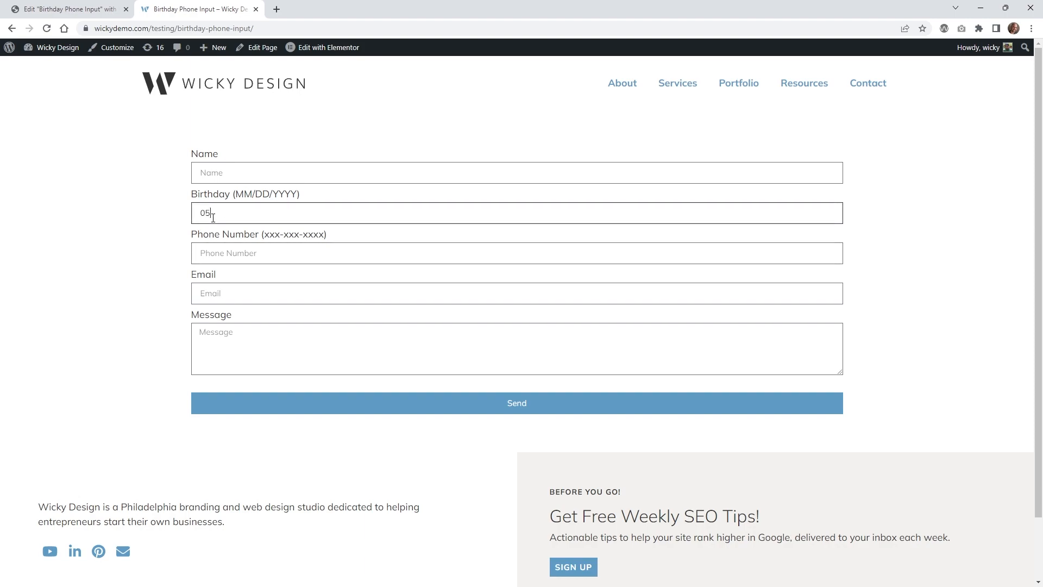
{"action": "type", "text": "/05/1981"}
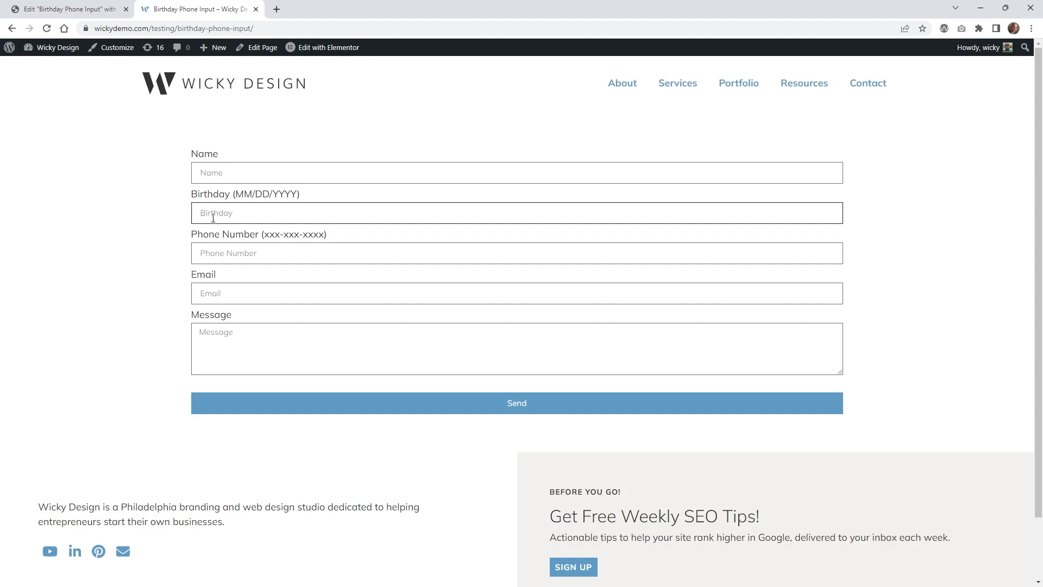
{"action": "type", "text": "52/22"}
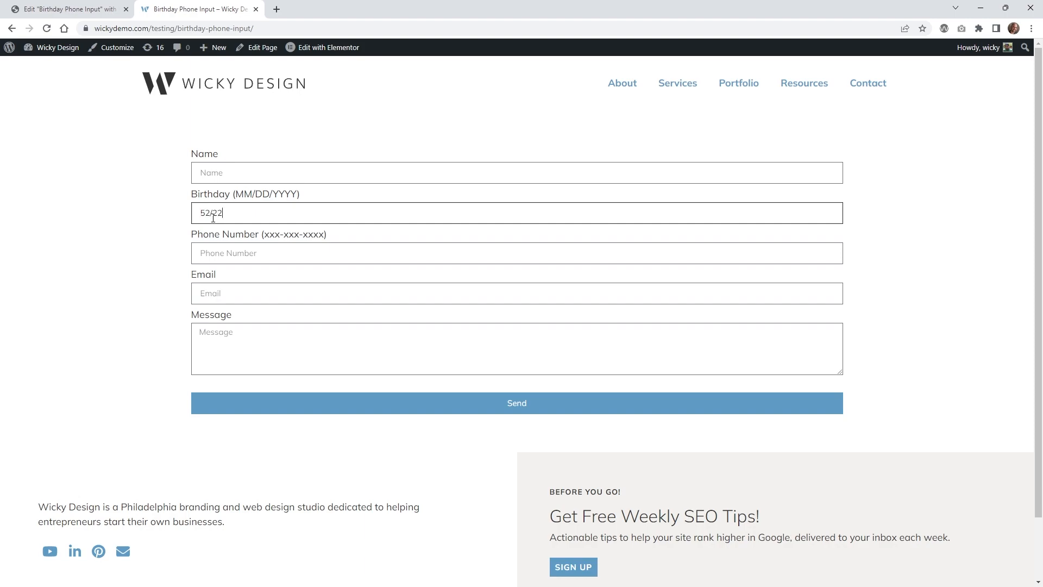
{"action": "type", "text": "/2261"}
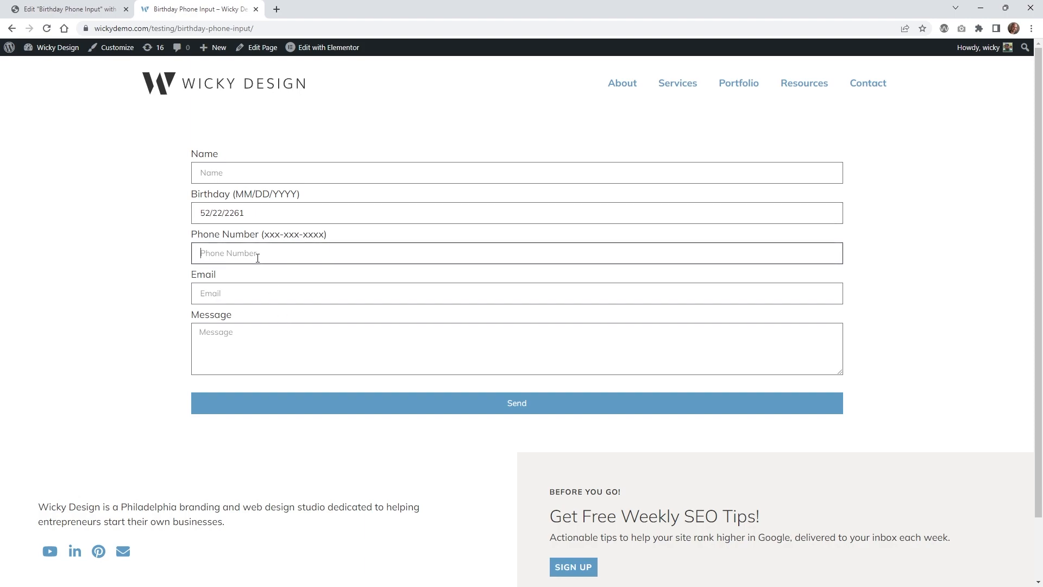
{"action": "type", "text": "161-661-616"}
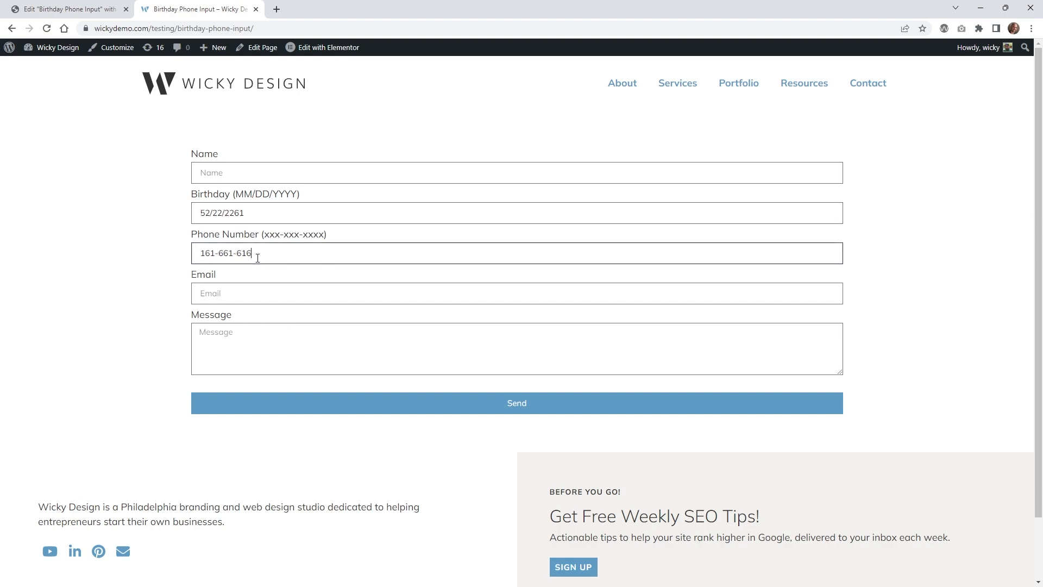
{"action": "left_click", "coordinate": [515, 402]}
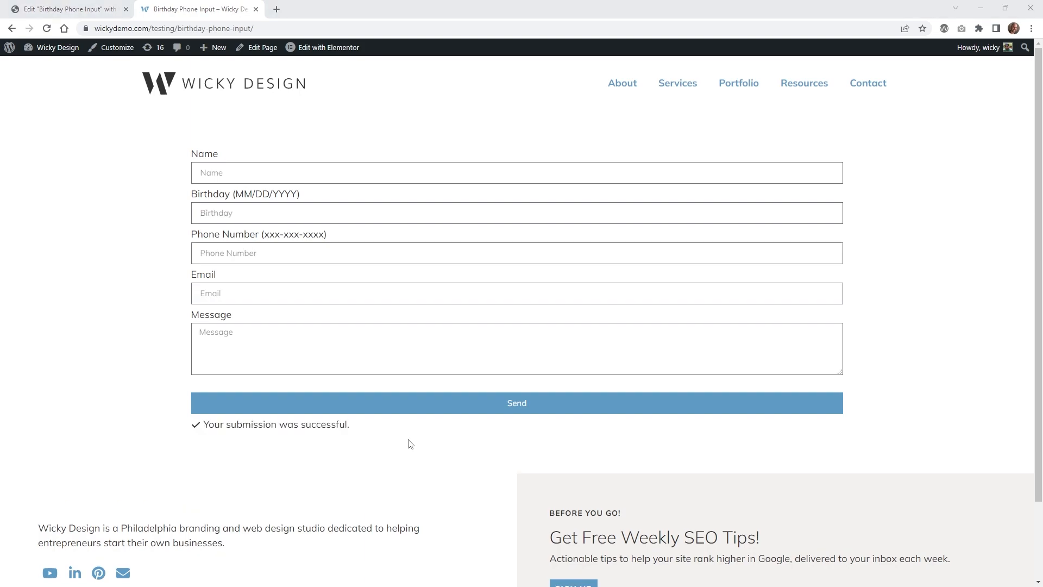
{"action": "mouse_move", "coordinate": [405, 447]}
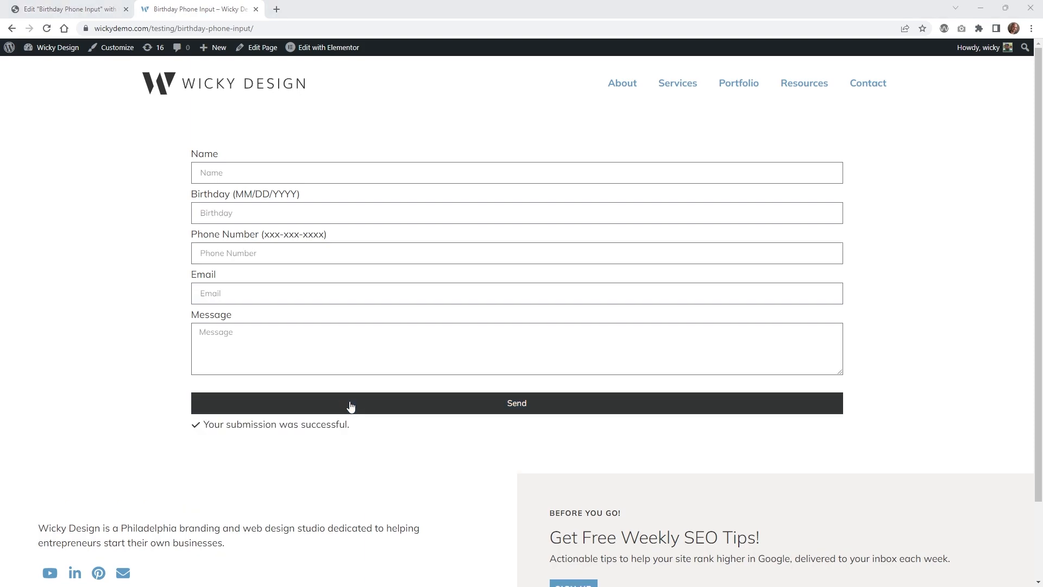
{"action": "mouse_move", "coordinate": [351, 402]}
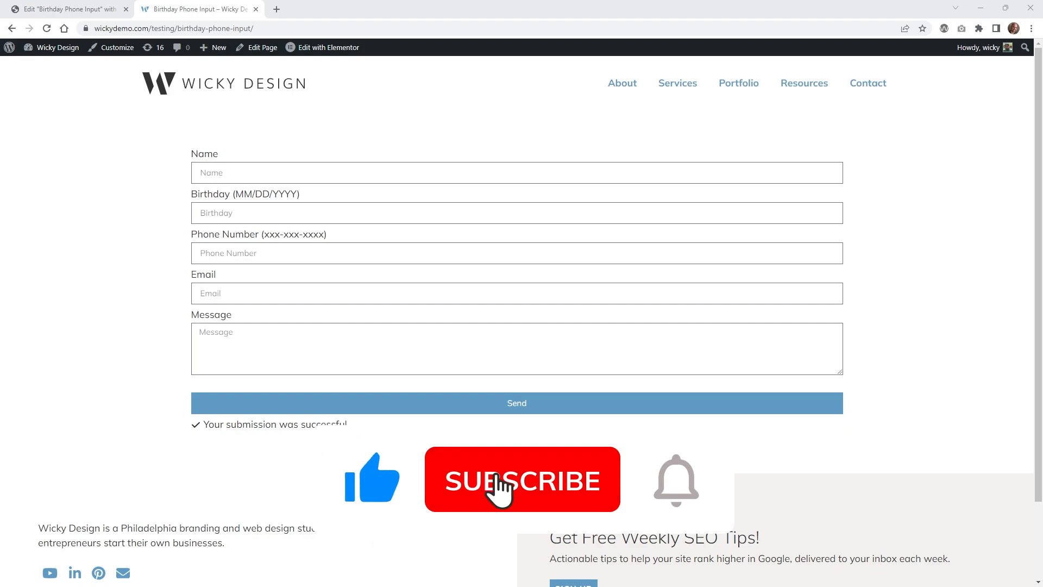
{"action": "left_click", "coordinate": [523, 480]}
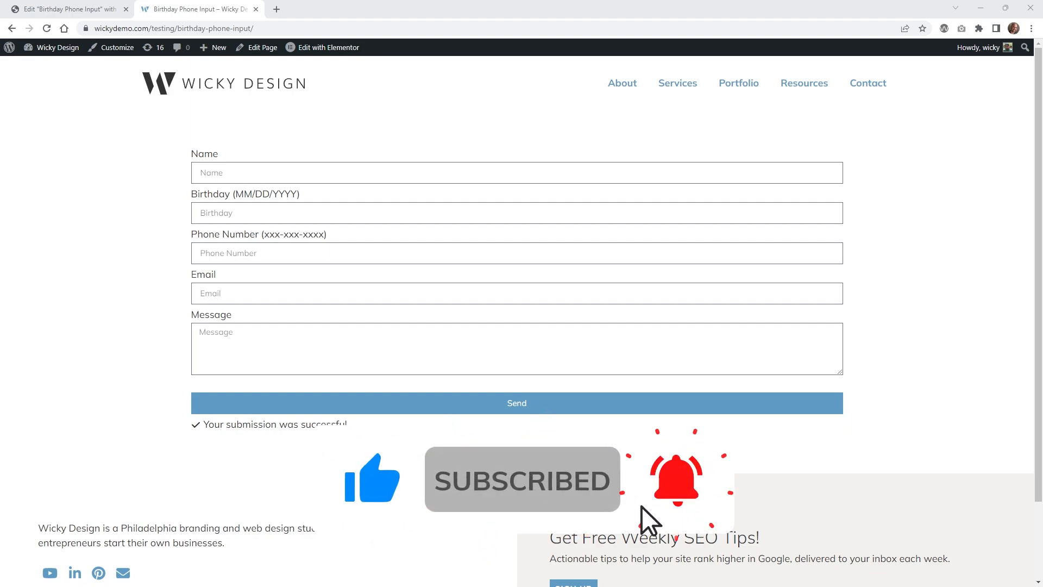